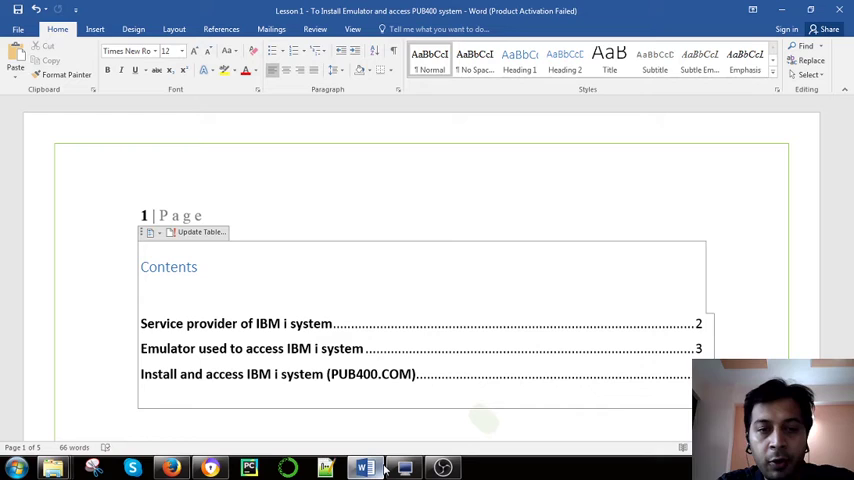
# Step: Scroll through page 2's PUB400.COM service-provider section to the page footer
pyautogui.click(142, 287)
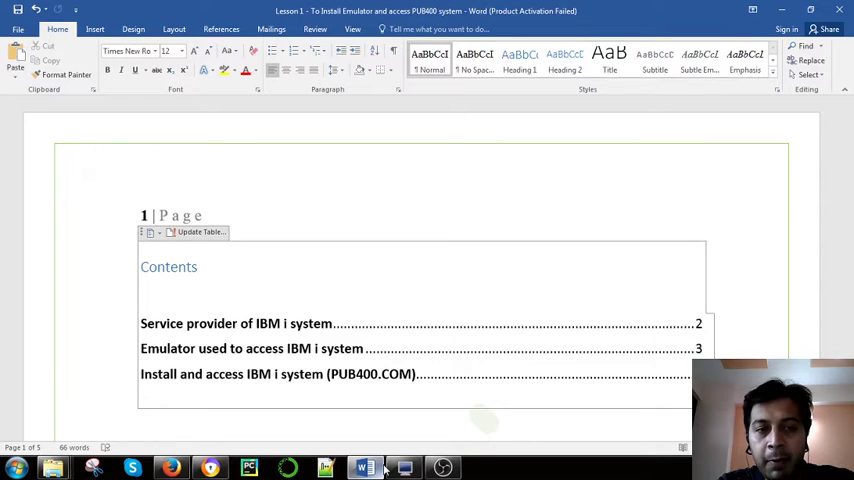
pyautogui.click(142, 288)
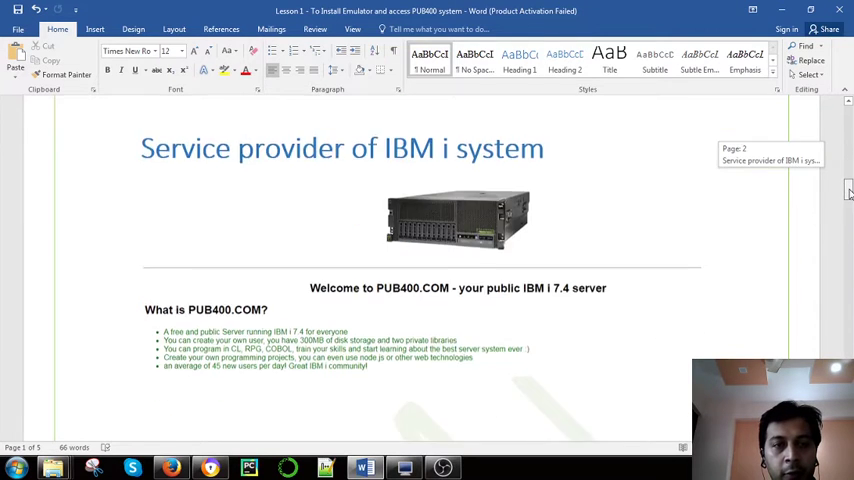
pyautogui.scroll(-3)
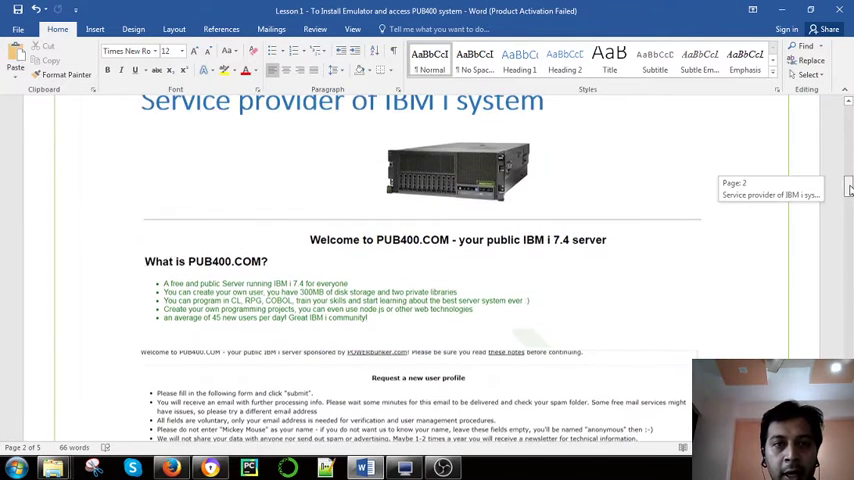
pyautogui.scroll(3)
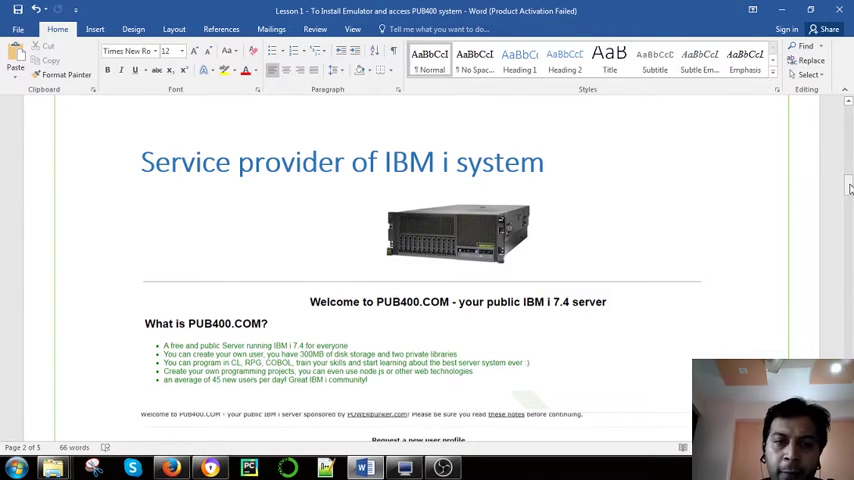
pyautogui.scroll(-3)
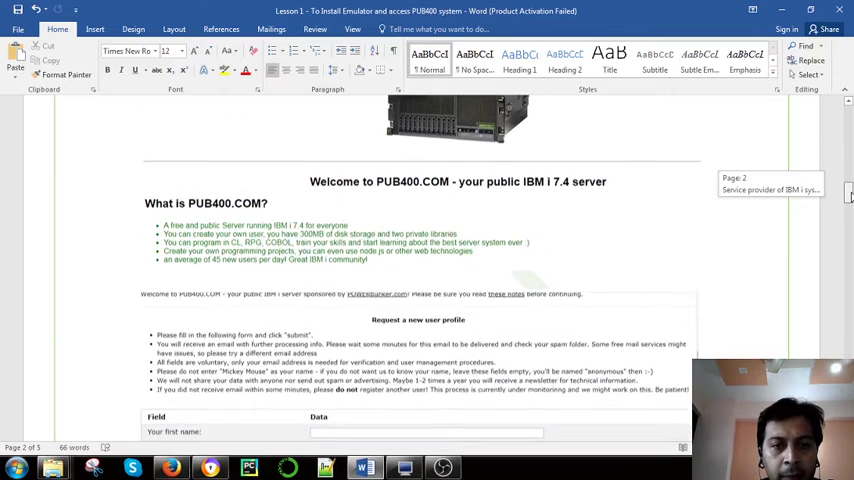
pyautogui.scroll(-3)
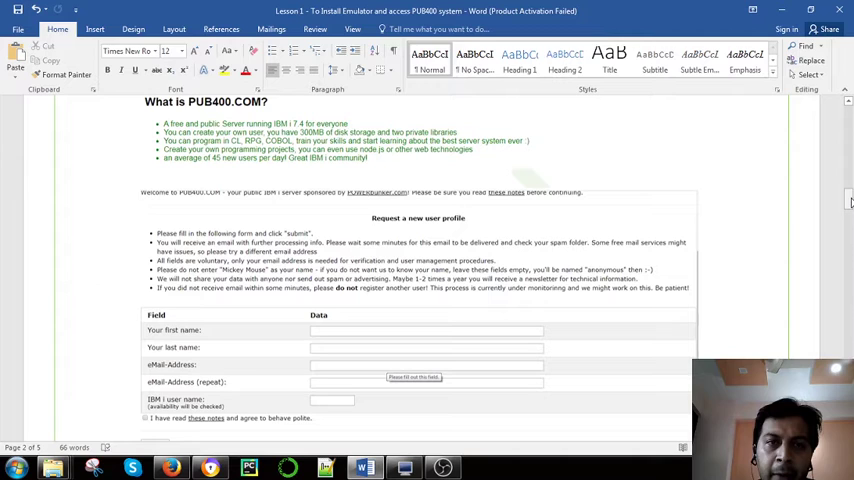
pyautogui.scroll(-3)
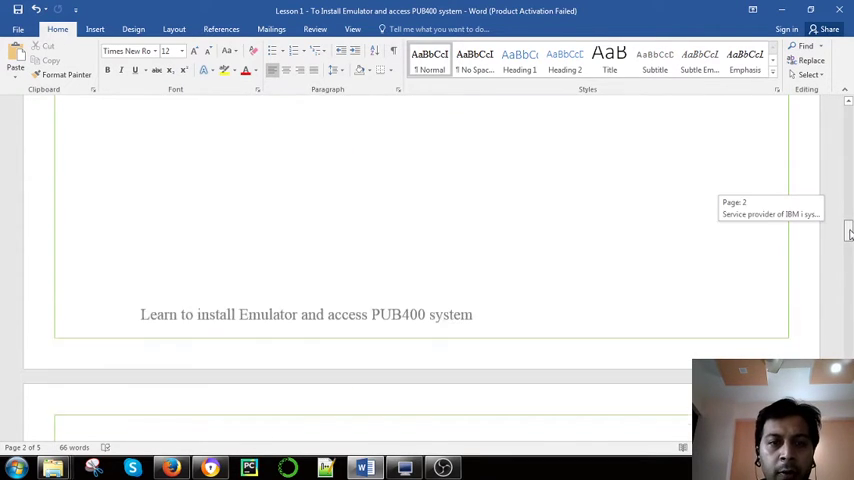
# Step: Scroll past page 3's Mocha TN5250 screenshot to the 'Install and access IBM i system' heading
pyautogui.scroll(-3)
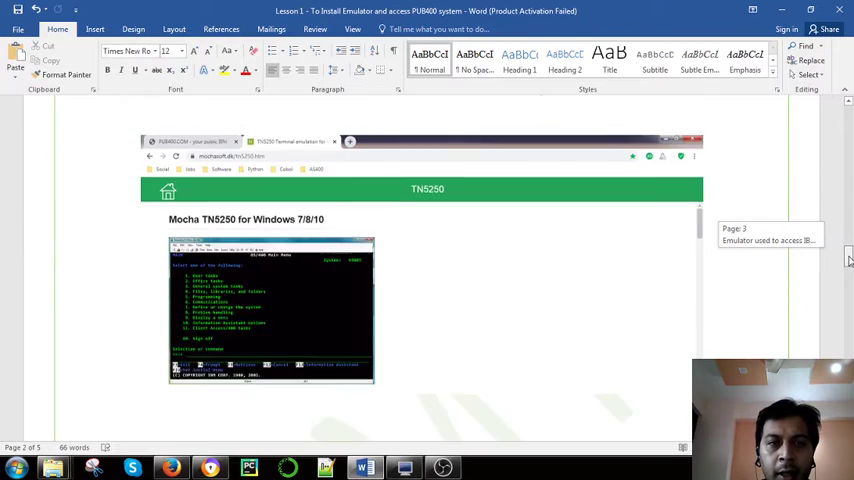
pyautogui.scroll(3)
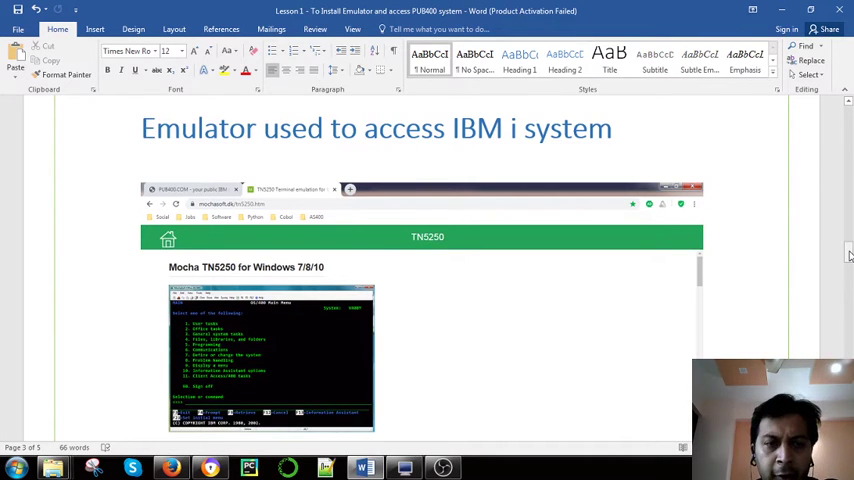
pyautogui.scroll(-3)
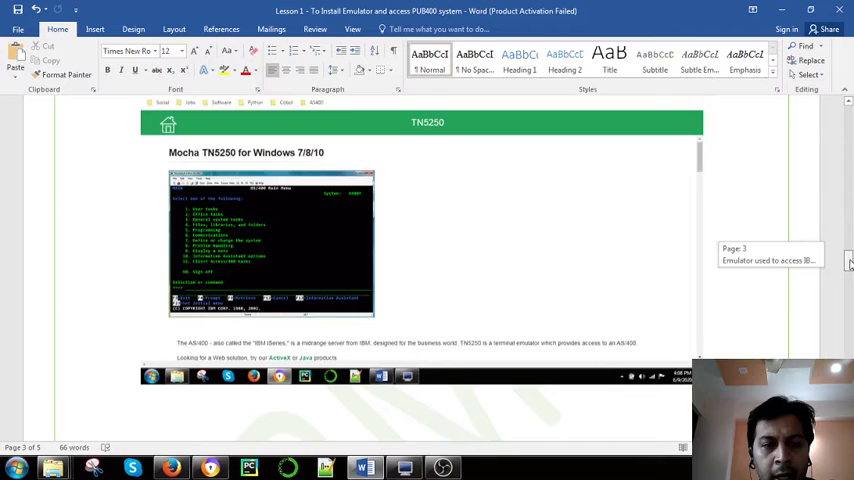
pyautogui.scroll(-3)
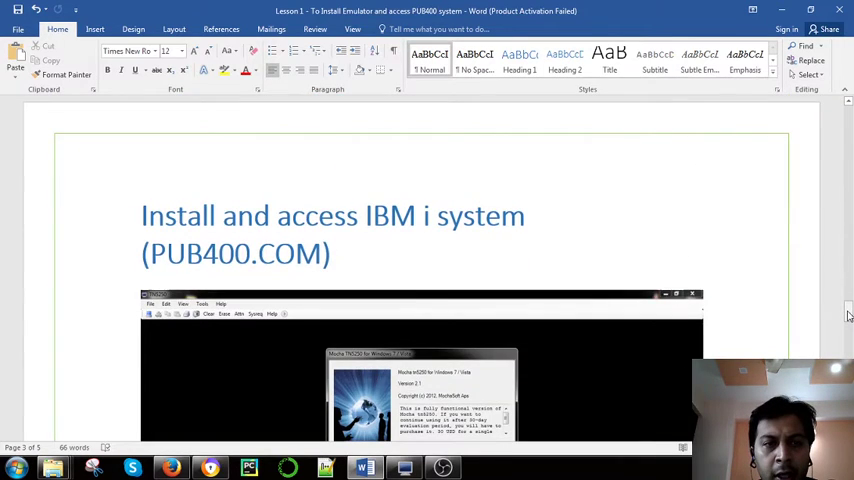
# Step: Scroll through page 4's Mocha TN5250 setup screenshots to the PUB400.COM sign-on screen
pyautogui.scroll(-3)
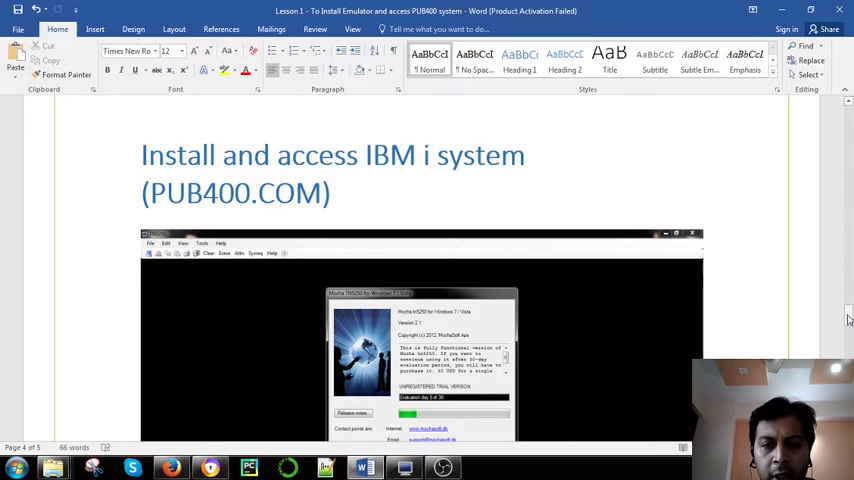
pyautogui.scroll(-3)
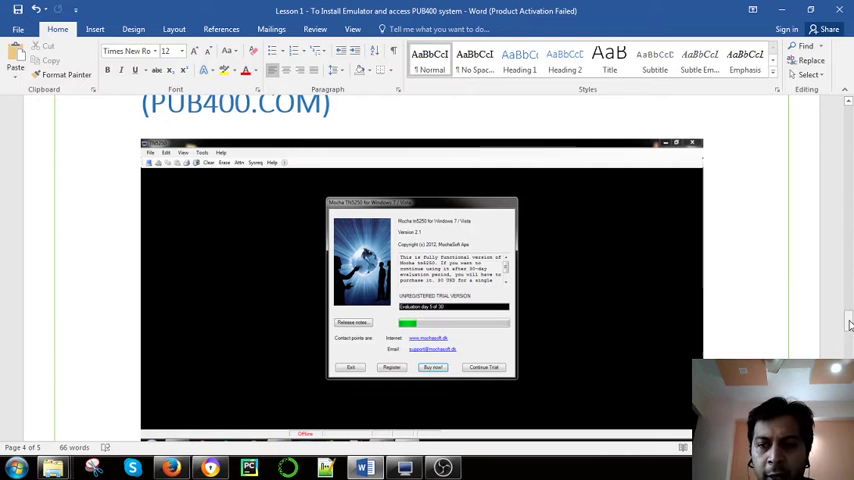
pyautogui.scroll(-3)
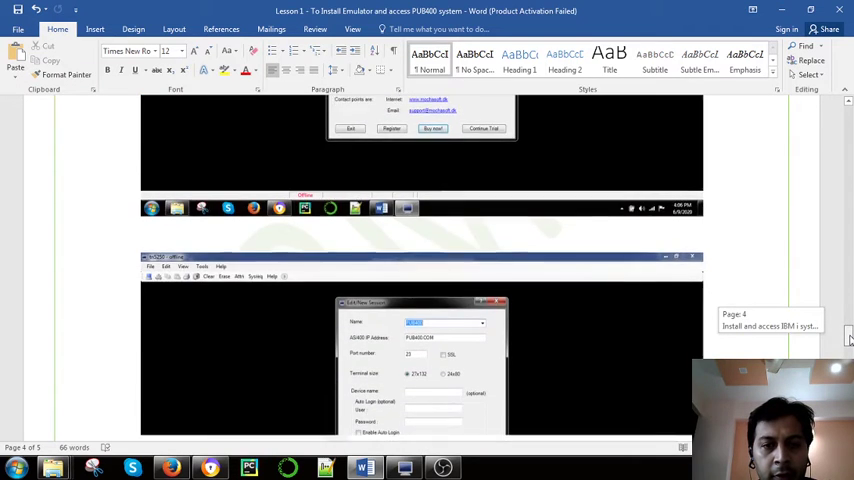
pyautogui.scroll(-3)
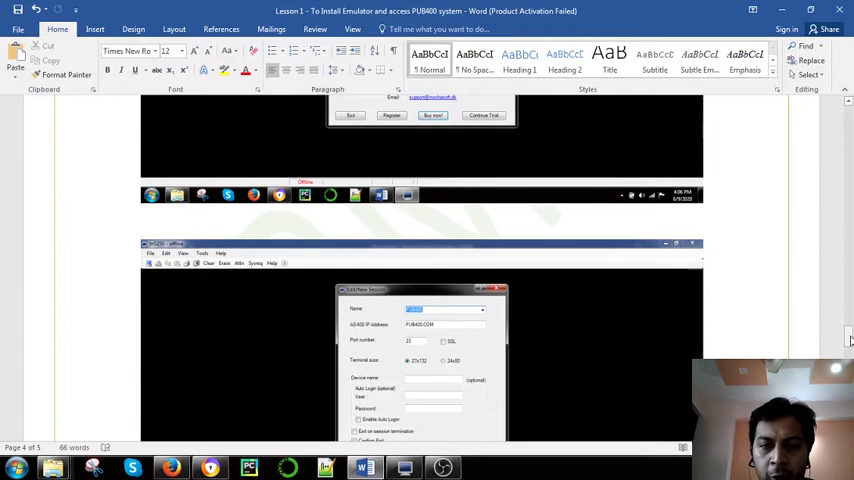
pyautogui.scroll(-3)
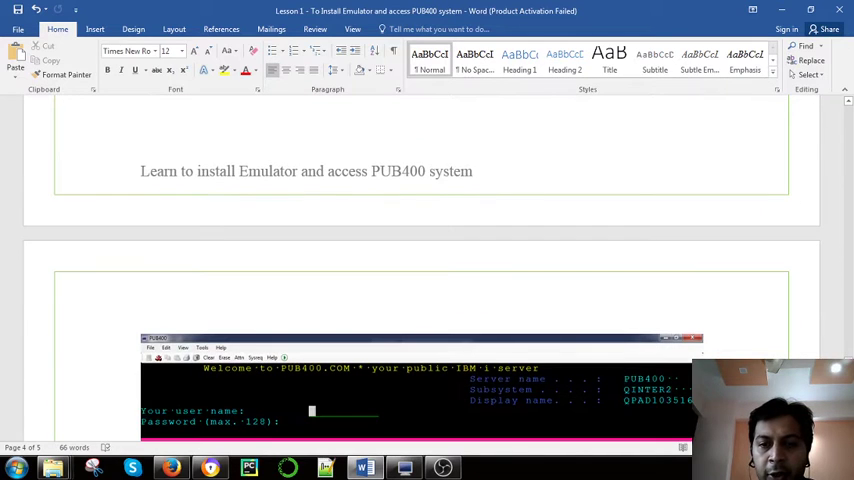
# Step: Show the full PUB400.COM sign-on screenshot with the login and change-password steps
pyautogui.scroll(-3)
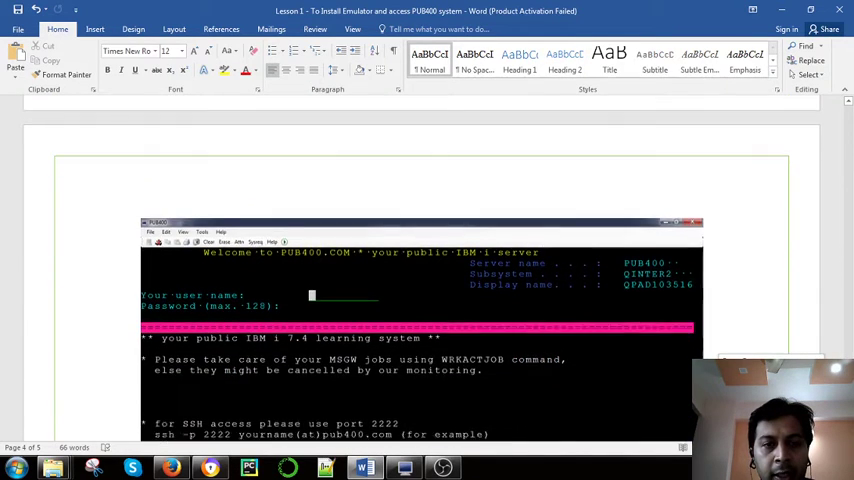
pyautogui.scroll(-3)
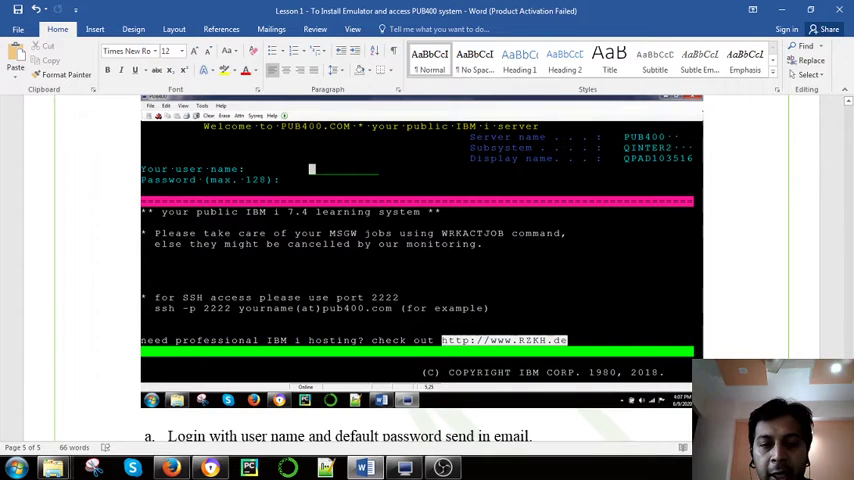
pyautogui.scroll(-3)
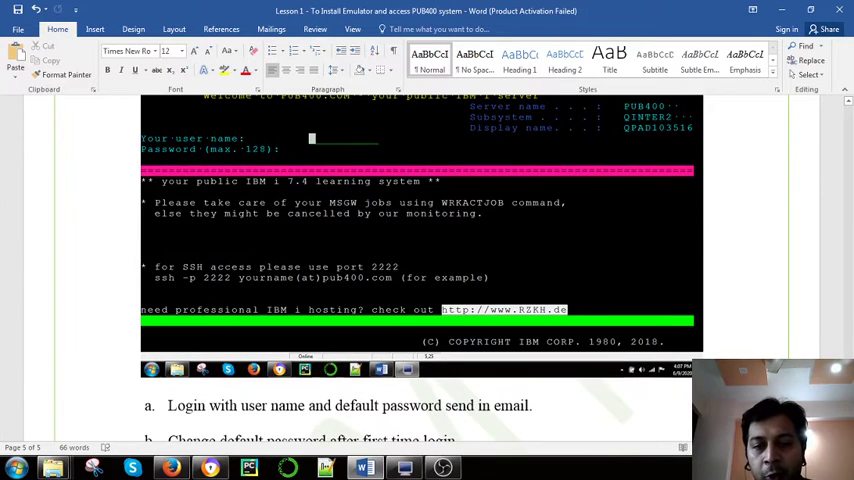
pyautogui.scroll(-3)
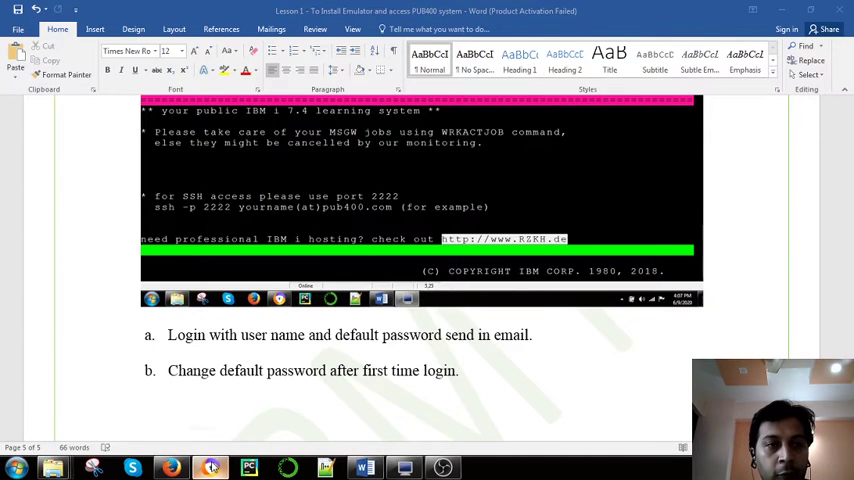
# Step: Switch to Chrome's PUB400.COM page and reveal the Signup, Password reset, Forum and FAQ links
pyautogui.click(133, 467)
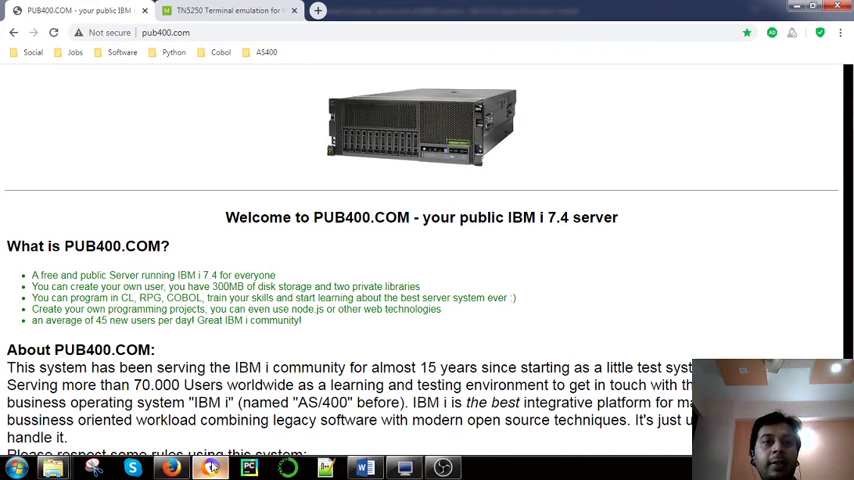
pyautogui.moveTo(258, 72)
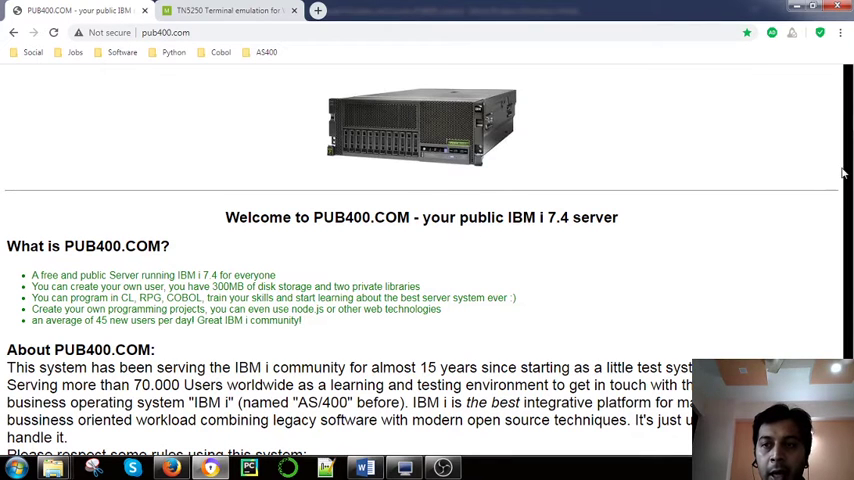
pyautogui.scroll(-3)
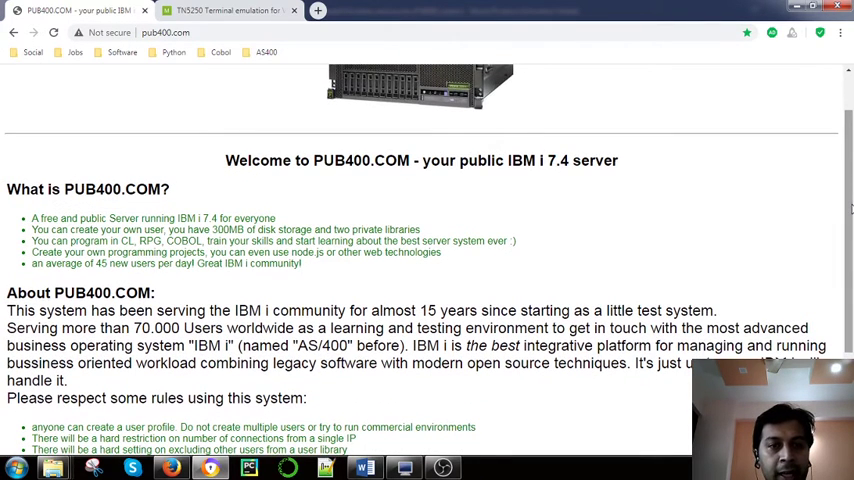
pyautogui.scroll(-3)
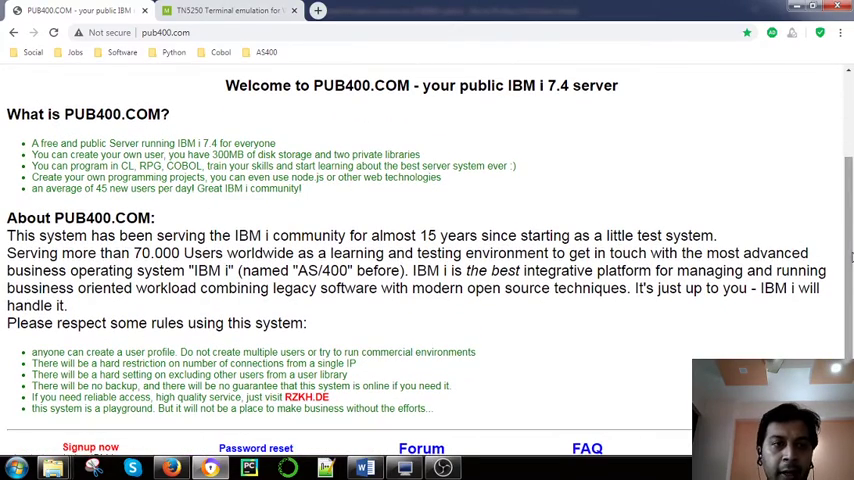
pyautogui.scroll(-3)
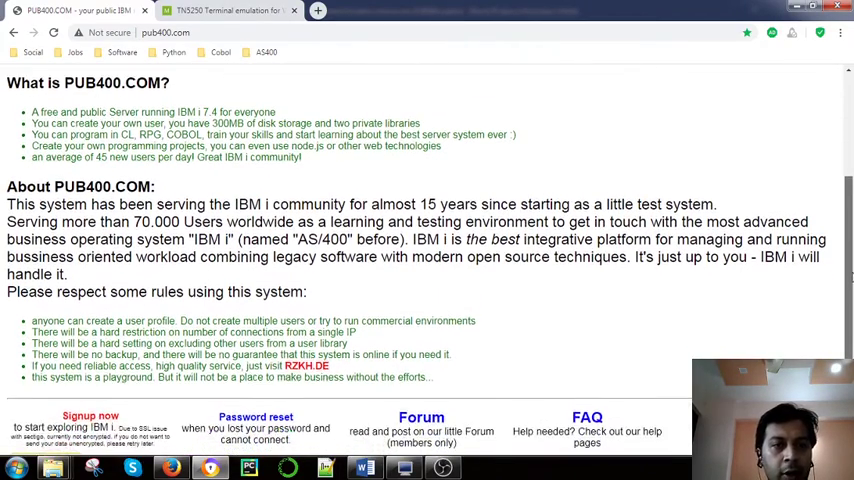
pyautogui.scroll(-3)
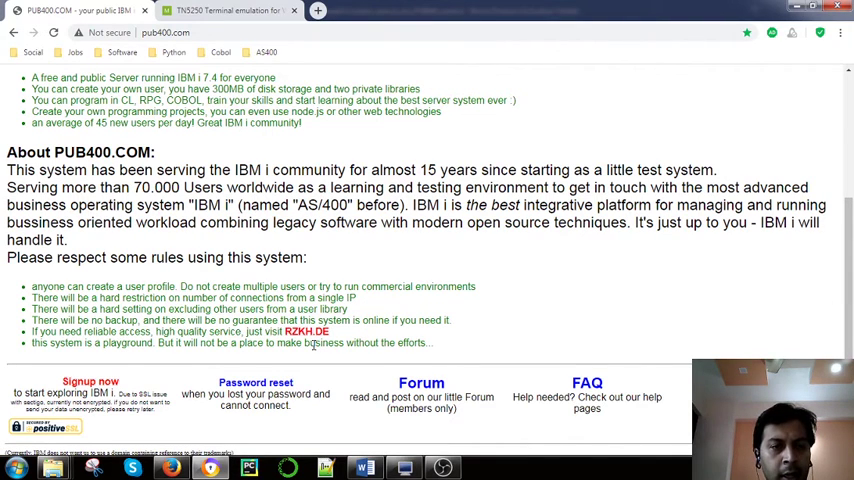
pyautogui.moveTo(90, 382)
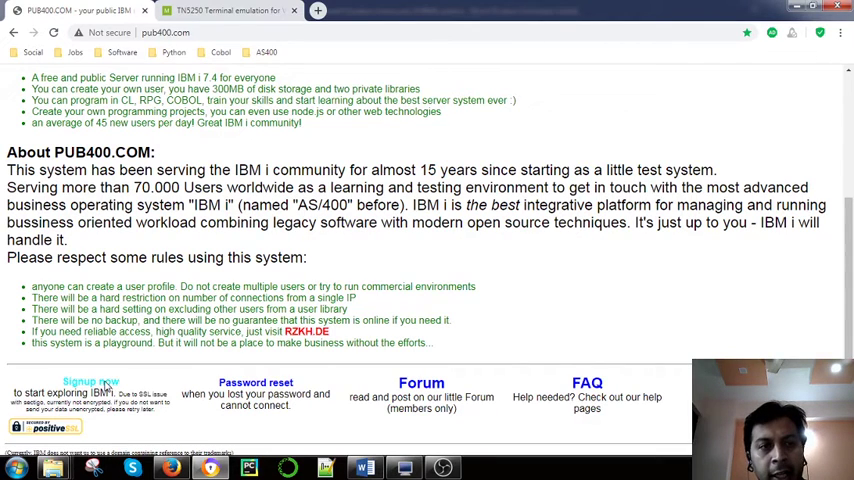
# Step: Follow 'Signup now' and scroll down to the empty new user profile request form
pyautogui.click(90, 382)
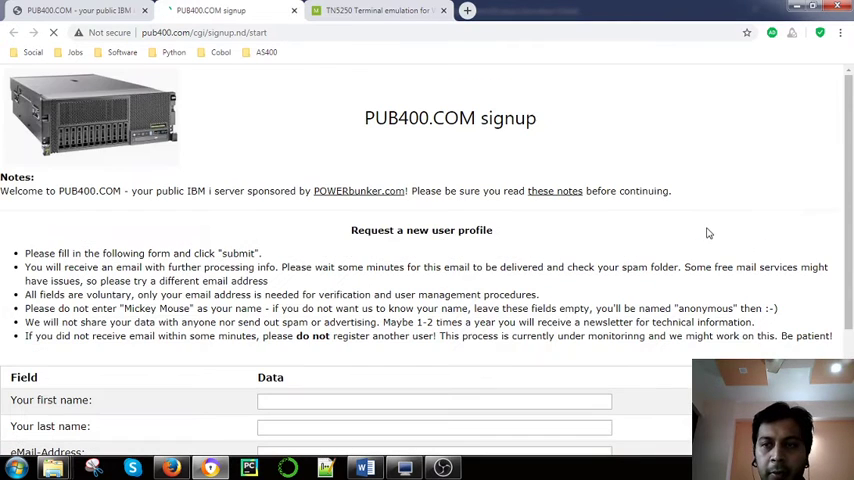
pyautogui.scroll(-3)
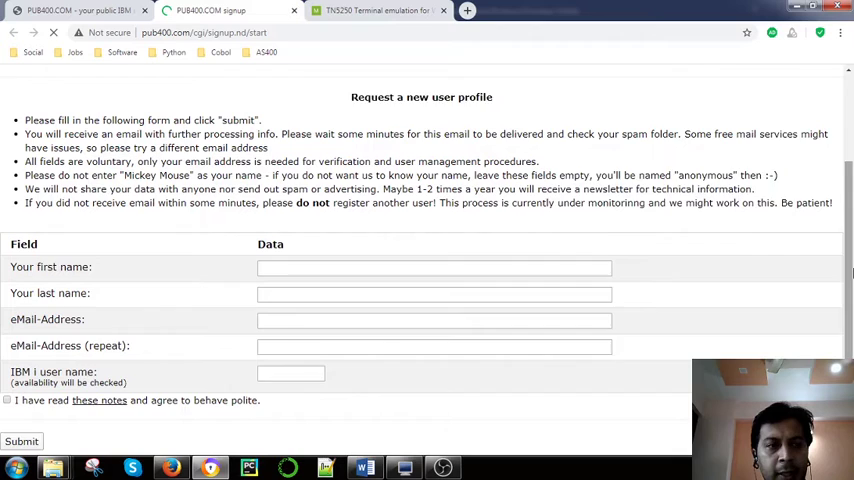
pyautogui.scroll(-3)
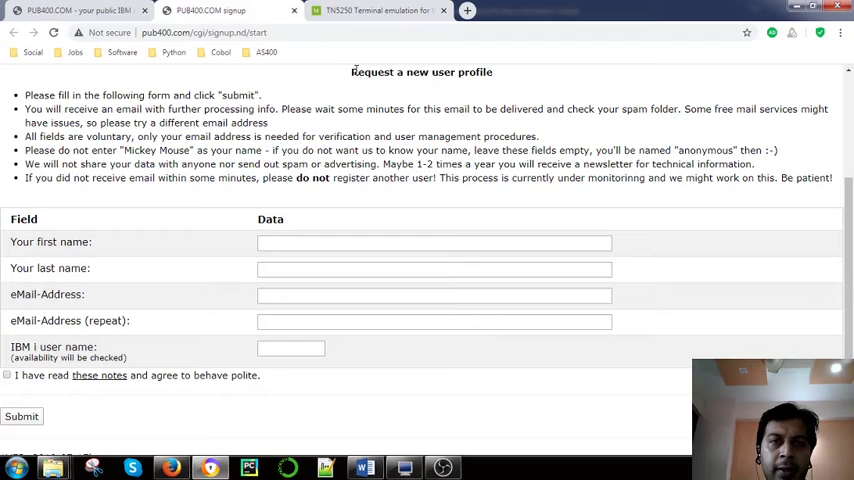
pyautogui.moveTo(378, 11)
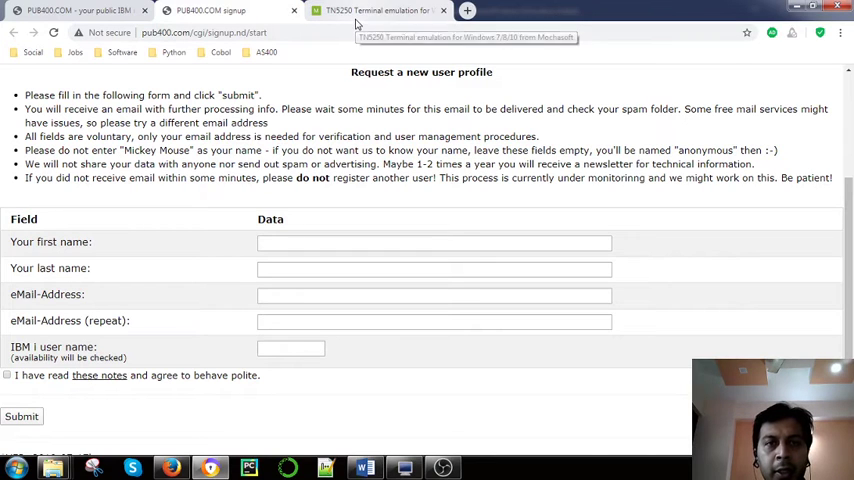
# Step: Browse the Mochasoft TN5250 product page, then launch Mocha TN5250 from the taskbar
pyautogui.click(378, 10)
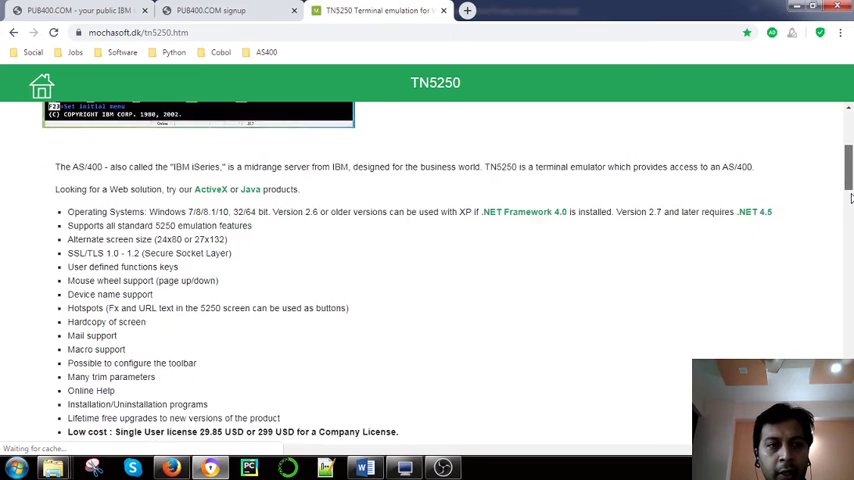
pyautogui.scroll(-3)
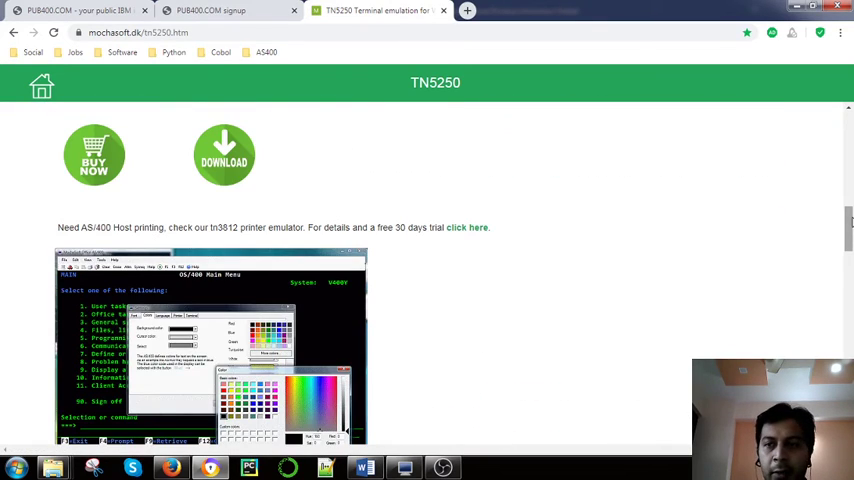
pyautogui.scroll(3)
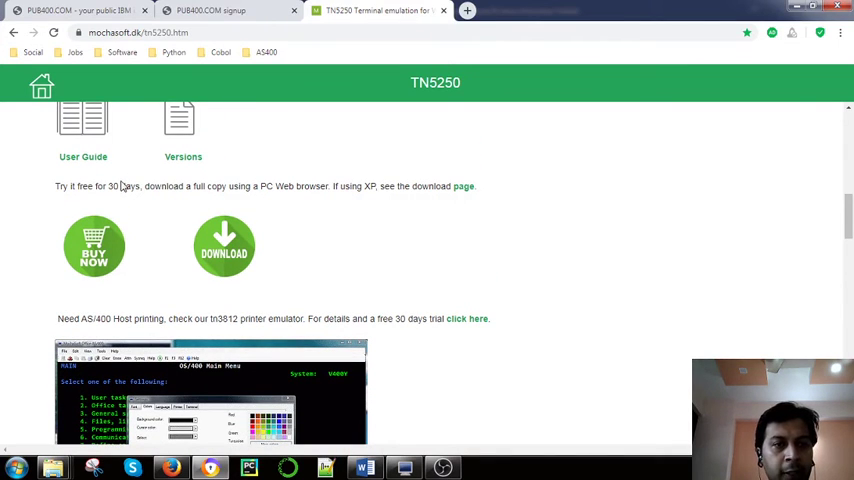
pyautogui.moveTo(310, 198)
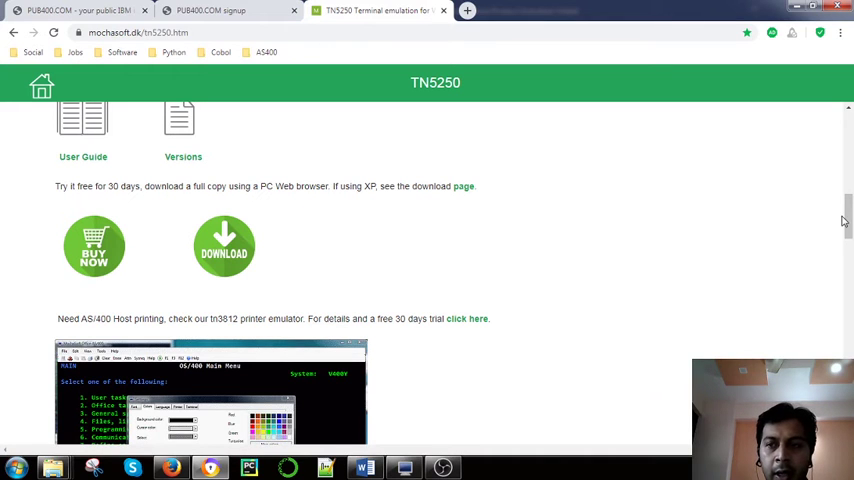
pyautogui.scroll(-3)
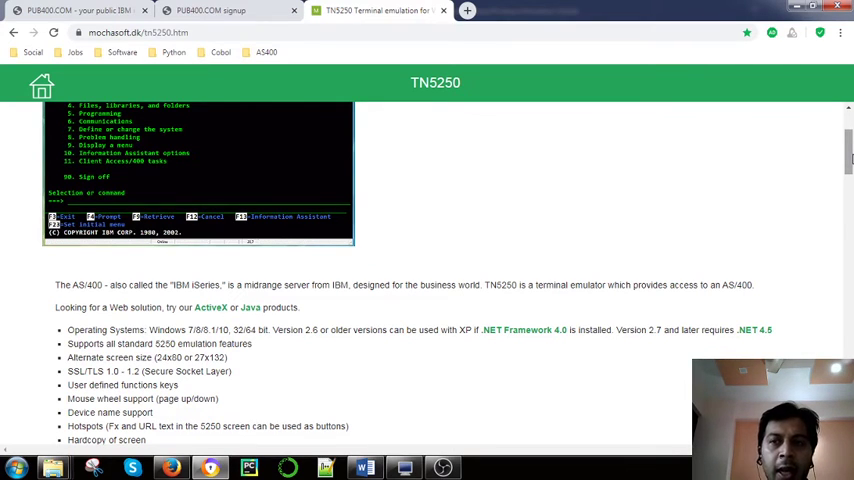
pyautogui.moveTo(595, 358)
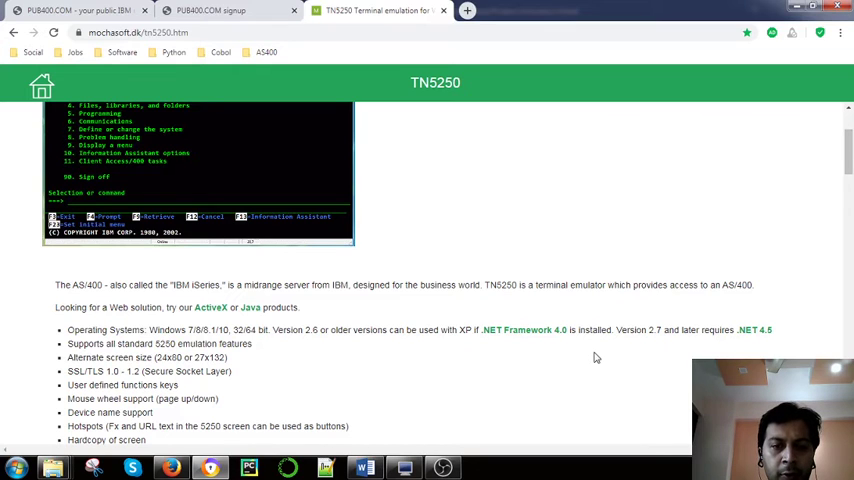
pyautogui.click(404, 467)
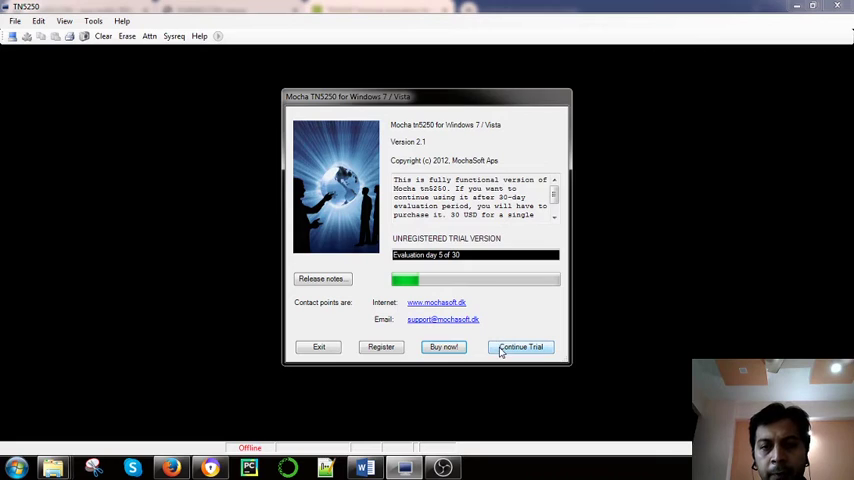
# Step: Continue the trial and open the Edit/New Session settings
pyautogui.click(520, 347)
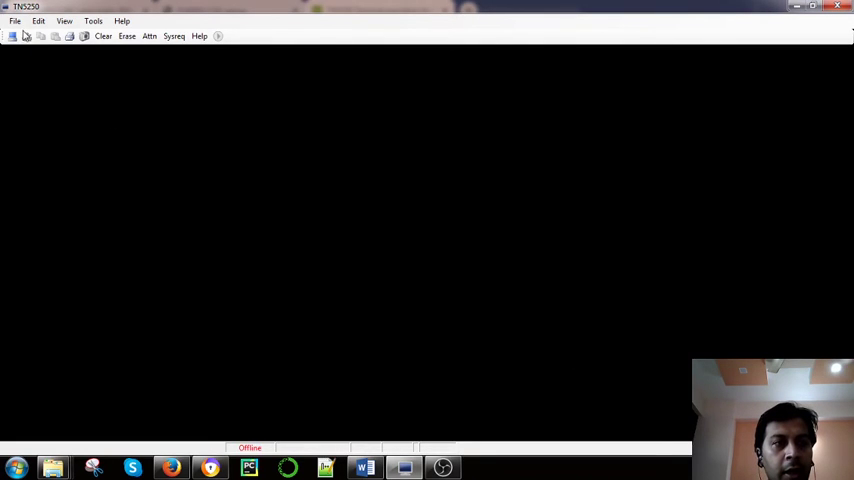
pyautogui.click(15, 20)
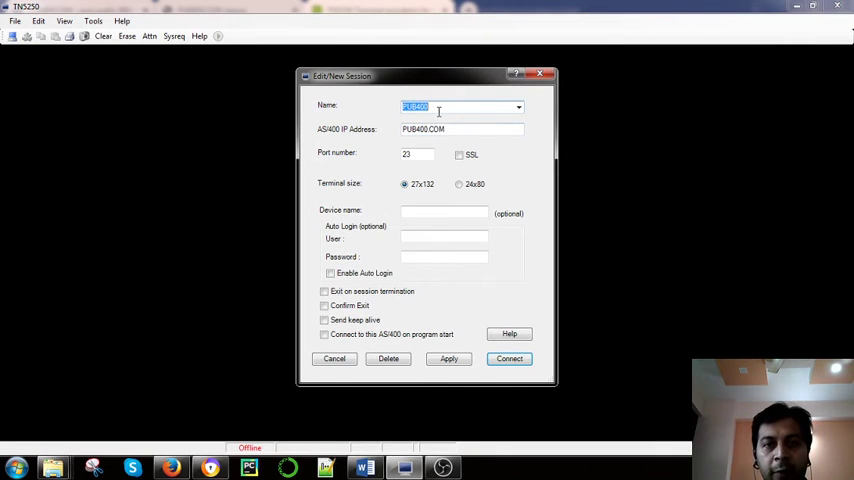
# Step: Confirm the PUB400 session at PUB400.COM port 23 and connect
pyautogui.click(460, 129)
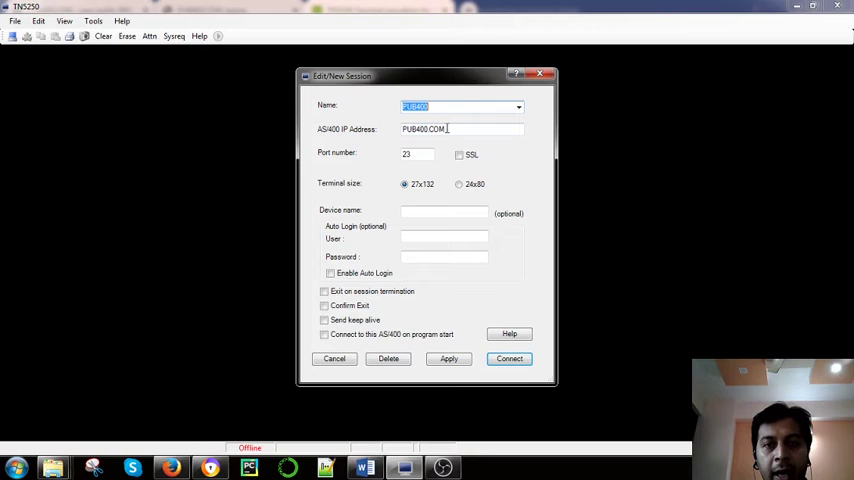
pyautogui.moveTo(457, 129)
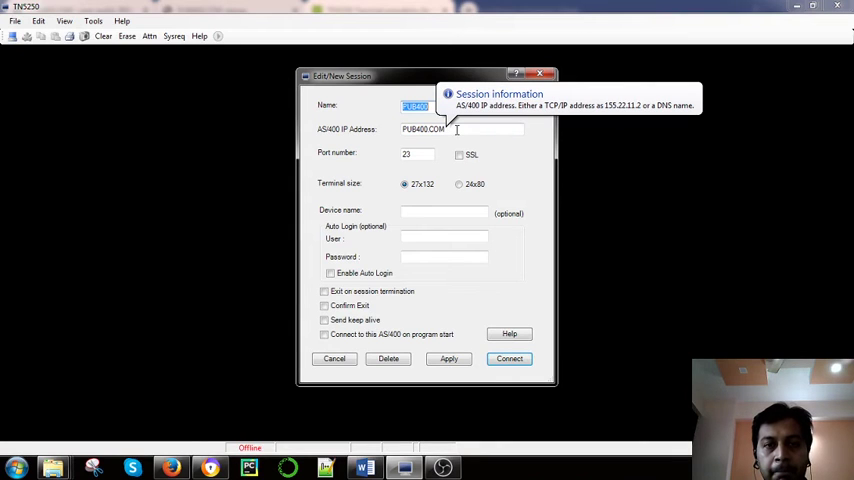
pyautogui.moveTo(488, 163)
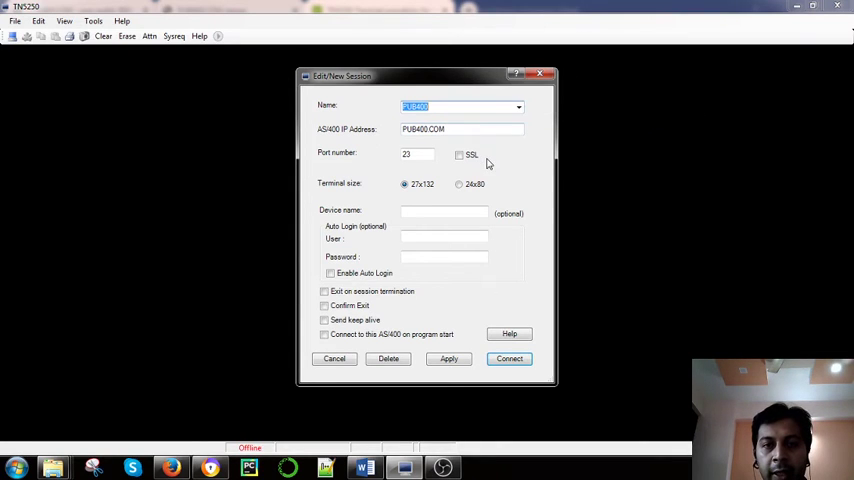
pyautogui.moveTo(420, 163)
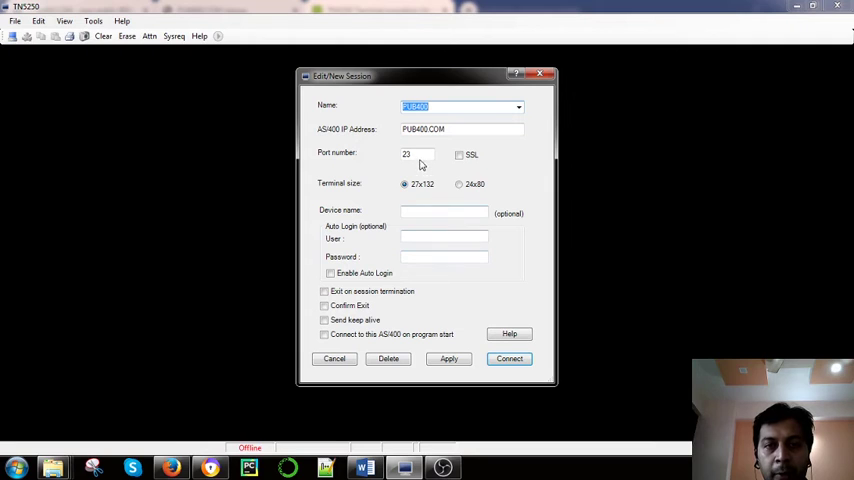
pyautogui.moveTo(437, 194)
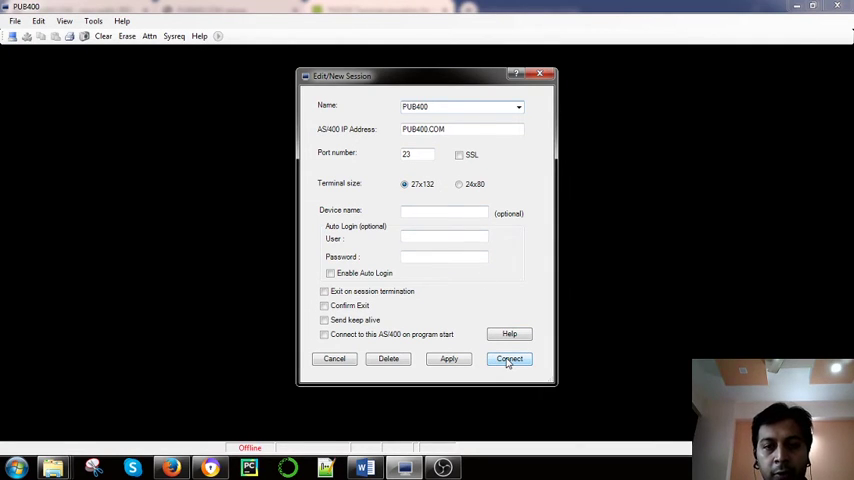
pyautogui.click(509, 359)
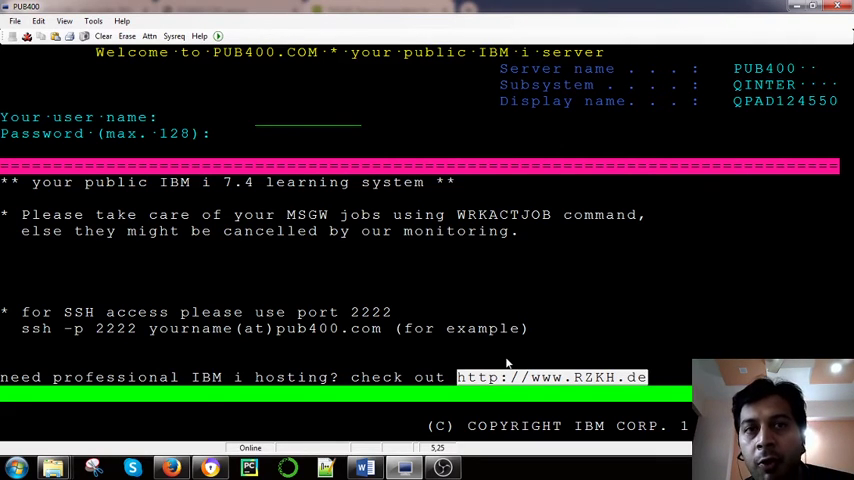
# Step: Sign on to PUB400 with the user name and password, continuing to the Main Menu
pyautogui.write('A')
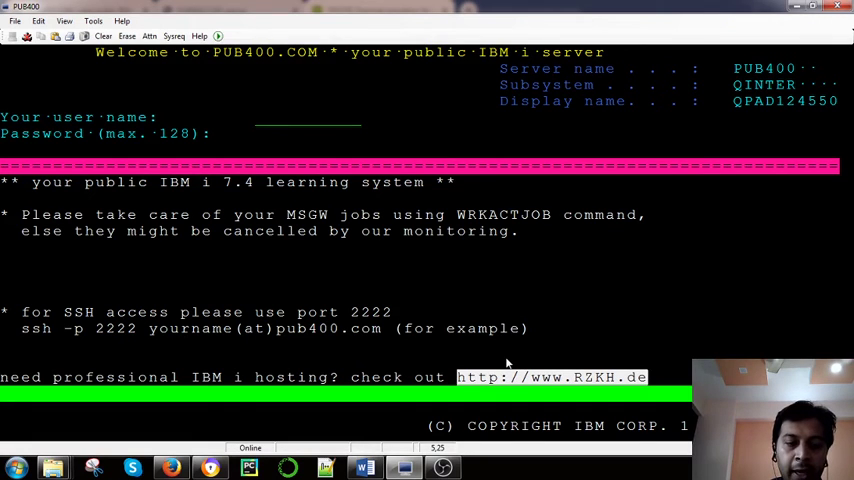
pyautogui.write('AT')
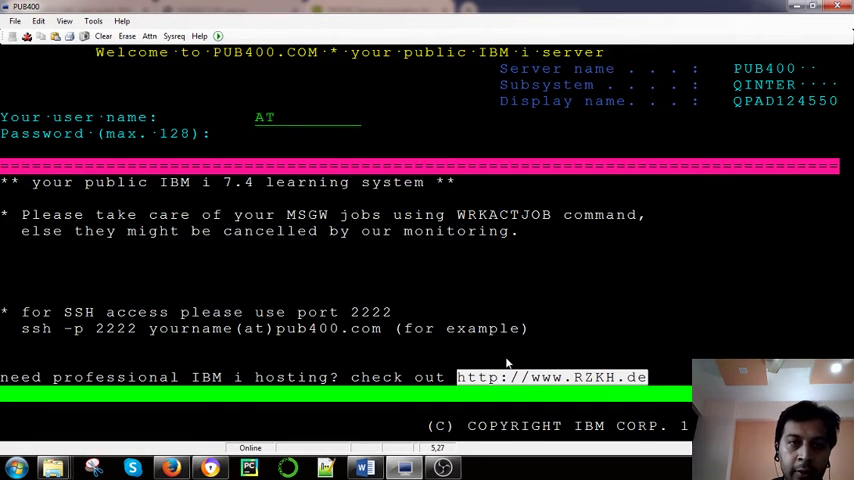
pyautogui.write('HARV1')
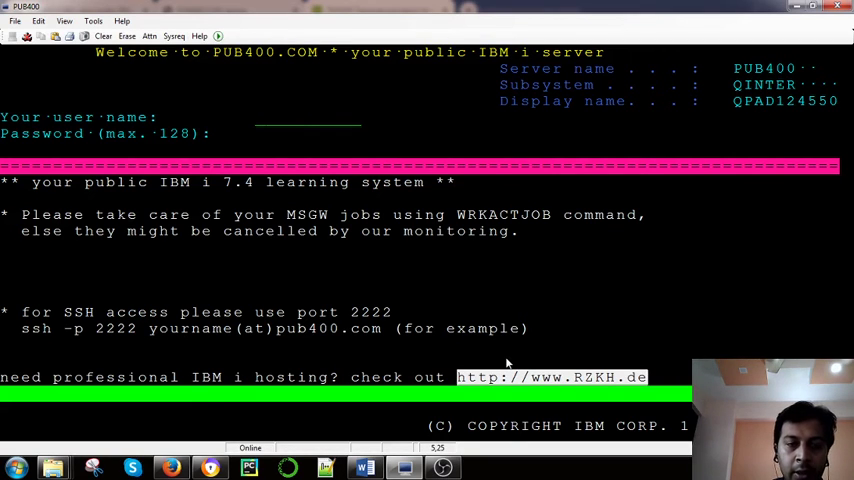
pyautogui.write('IIJAIN')
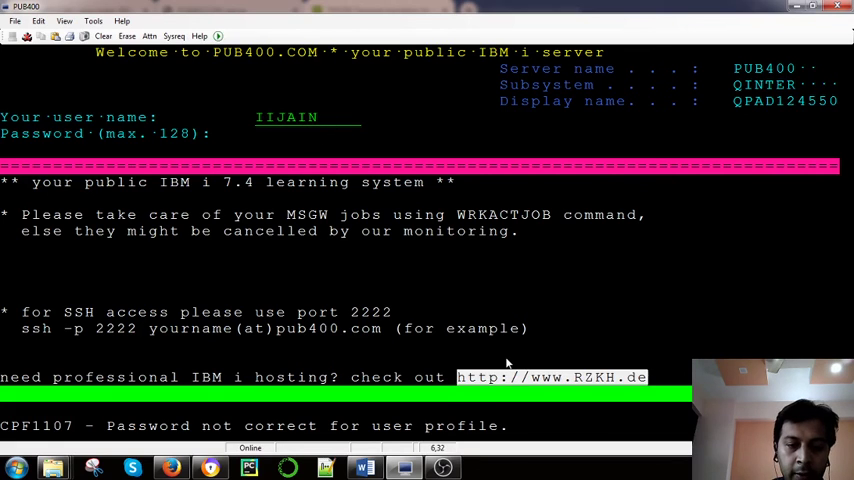
pyautogui.press('Return')
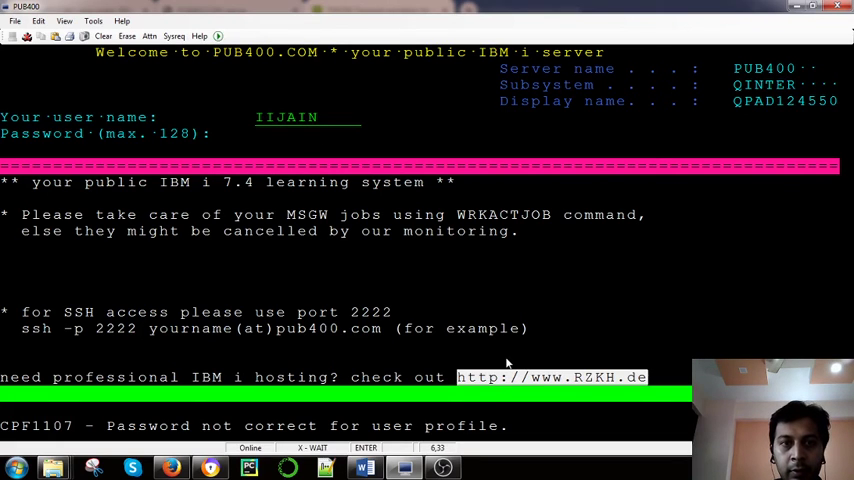
pyautogui.press('Return')
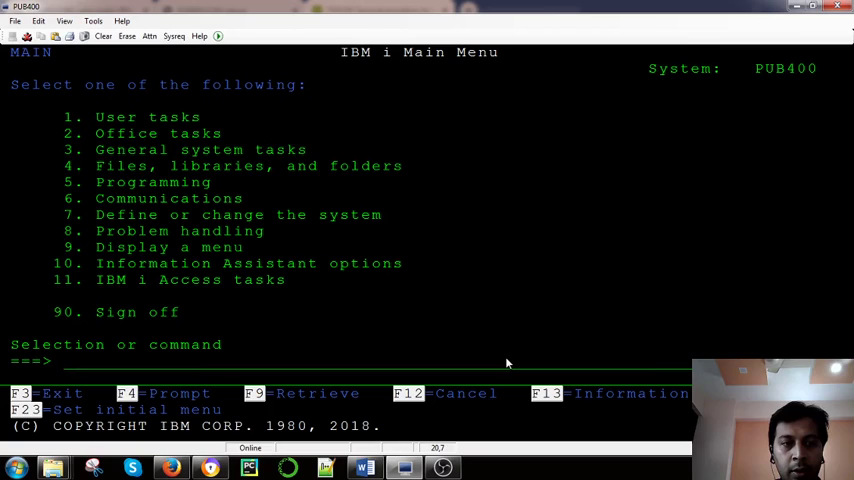